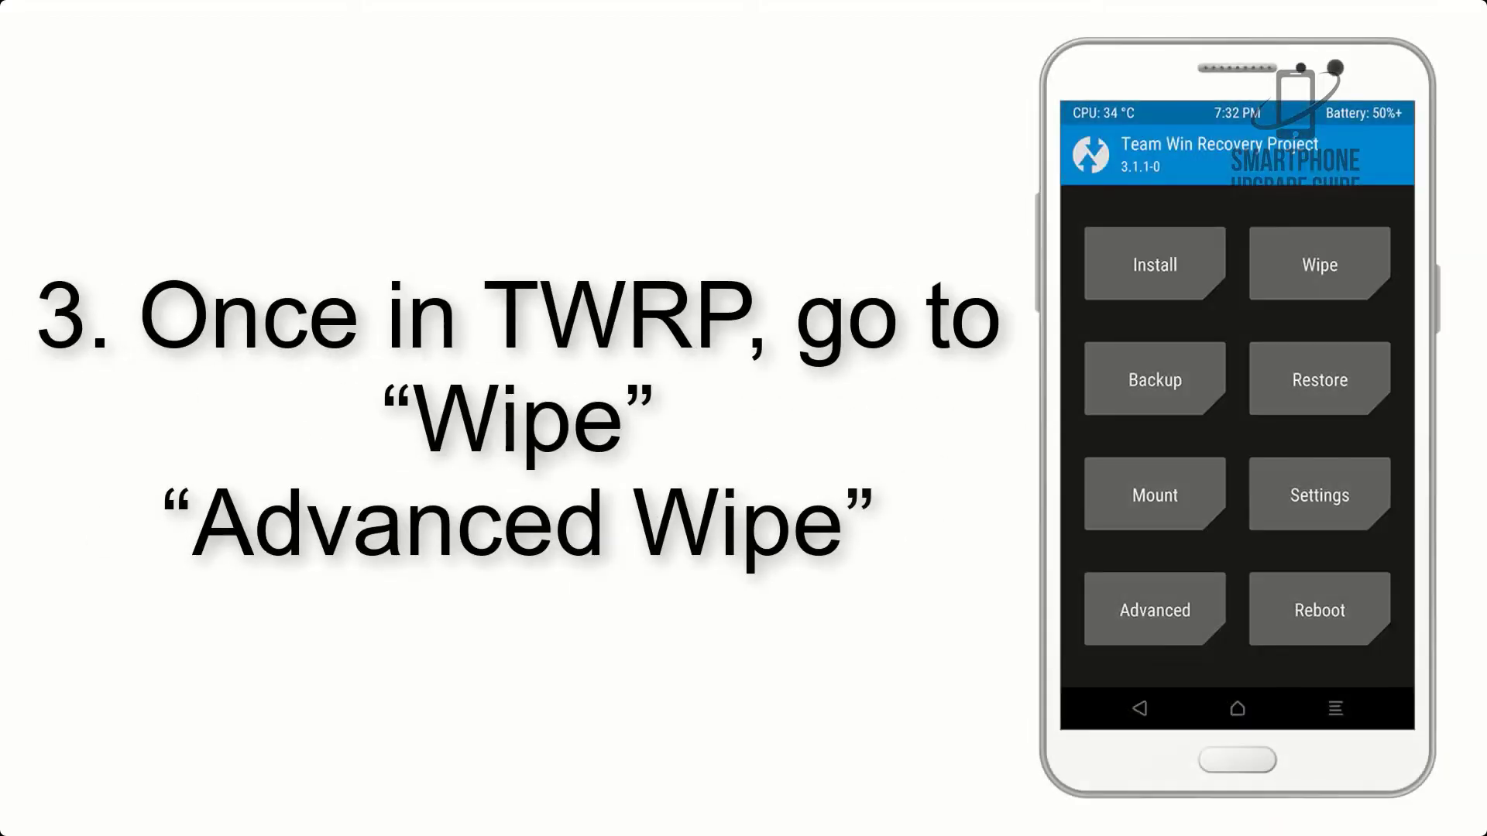
- Enter the Wipe screen and choose Advanced Wipe from TWRP's main menu
left_click(1316, 263)
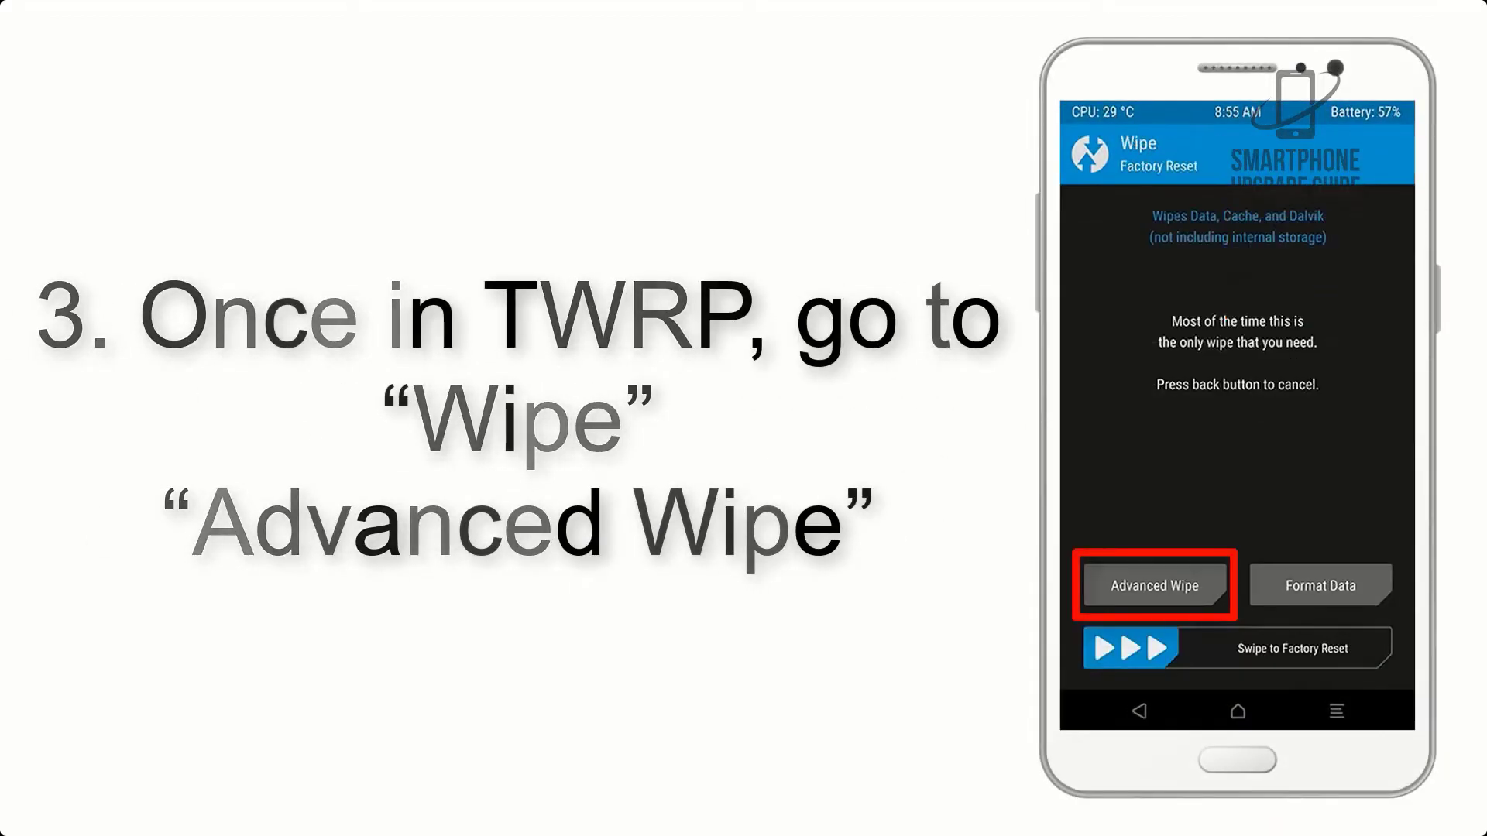
left_click(1153, 586)
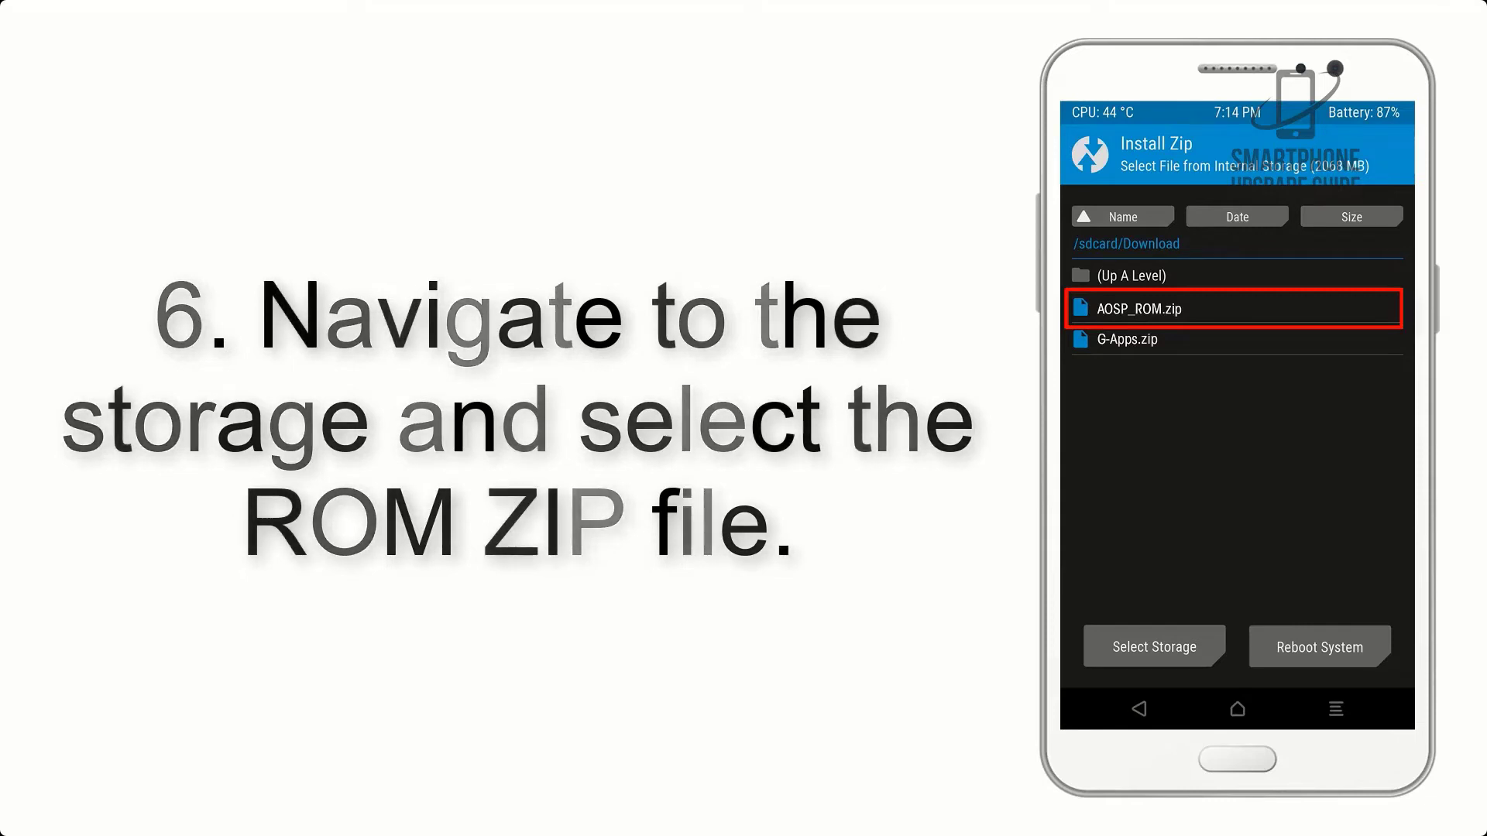
- Select AOSP_ROM.zip from /sdcard/Download to queue it for flashing
left_click(1234, 308)
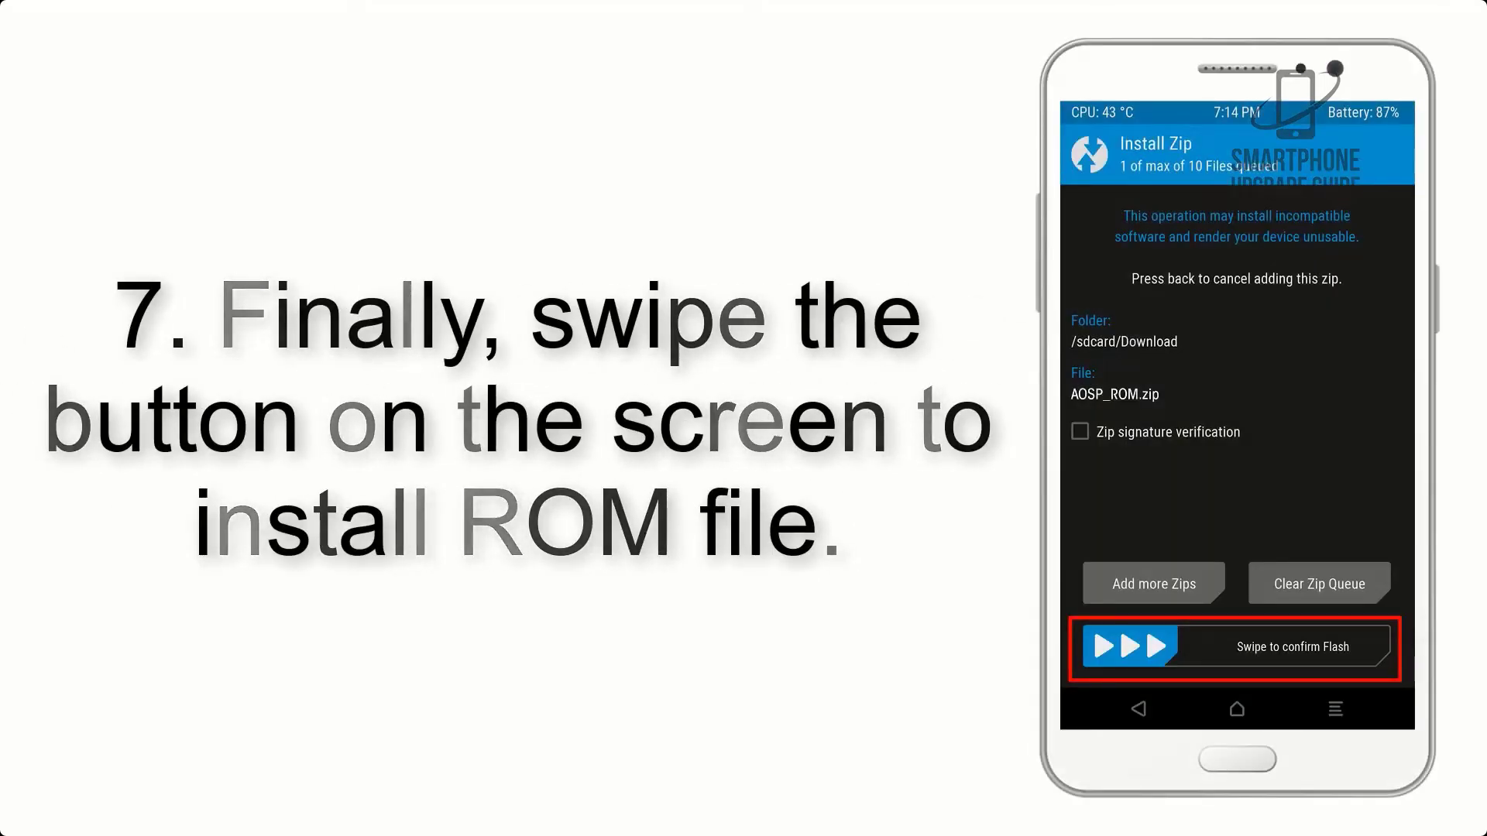